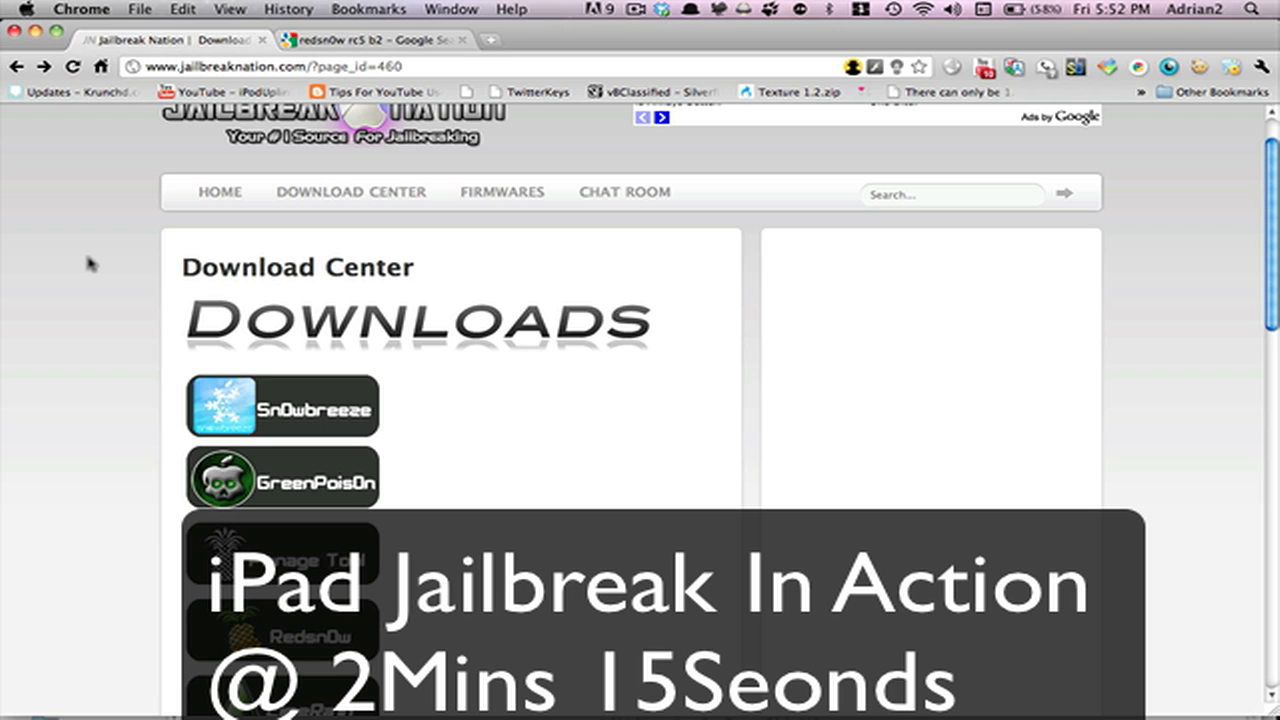
mouse_move(80, 332)
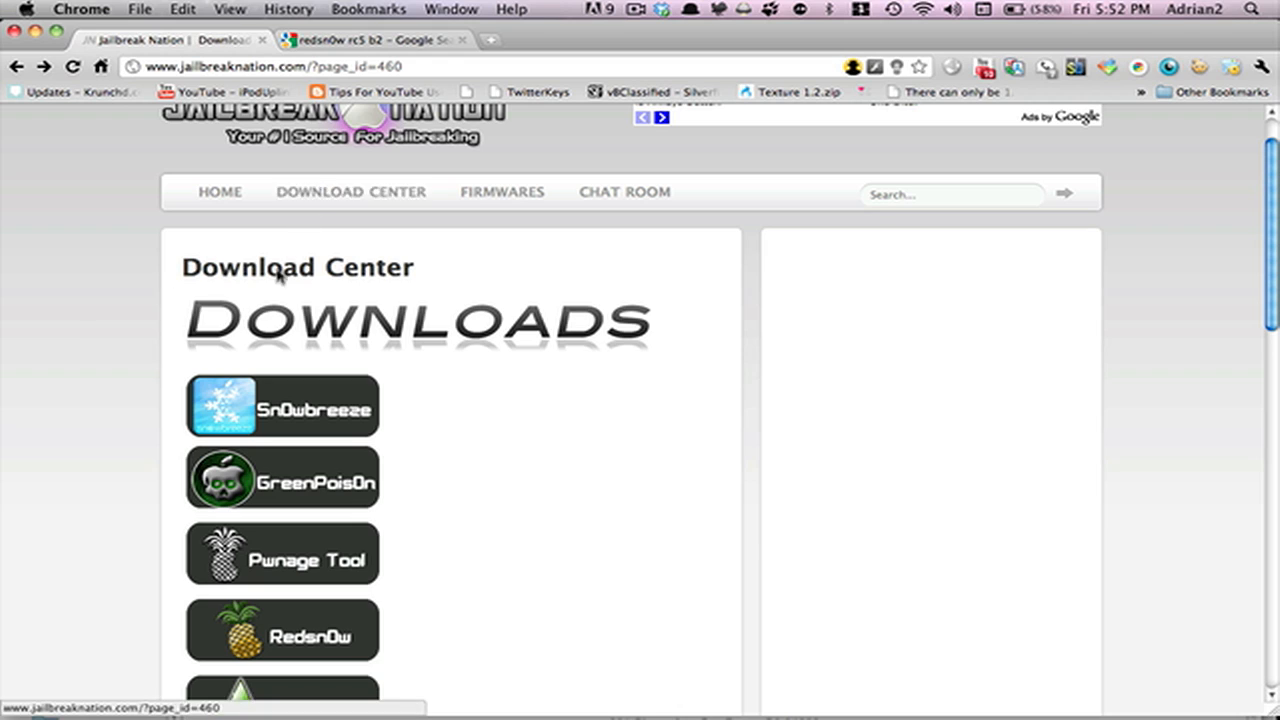
Select GreenPois0n from the Download Center to reach its RC5/RC4 download links
scroll(down, 3)
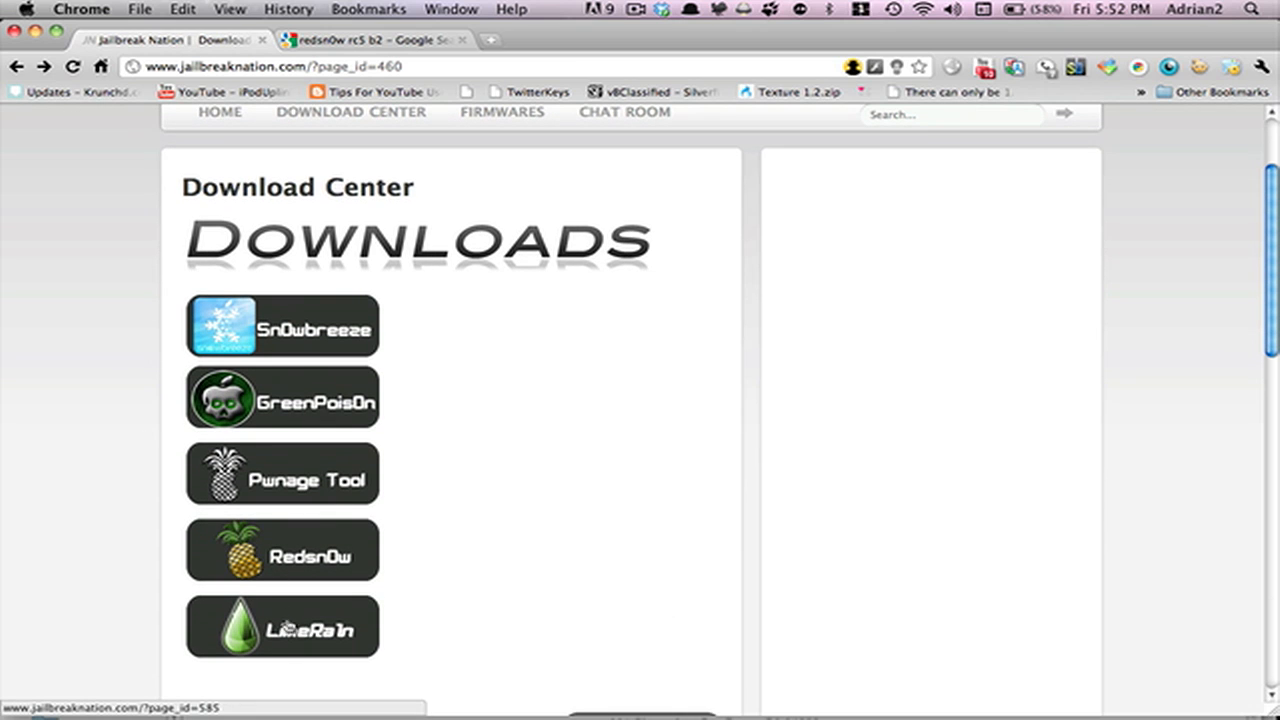
mouse_move(472, 420)
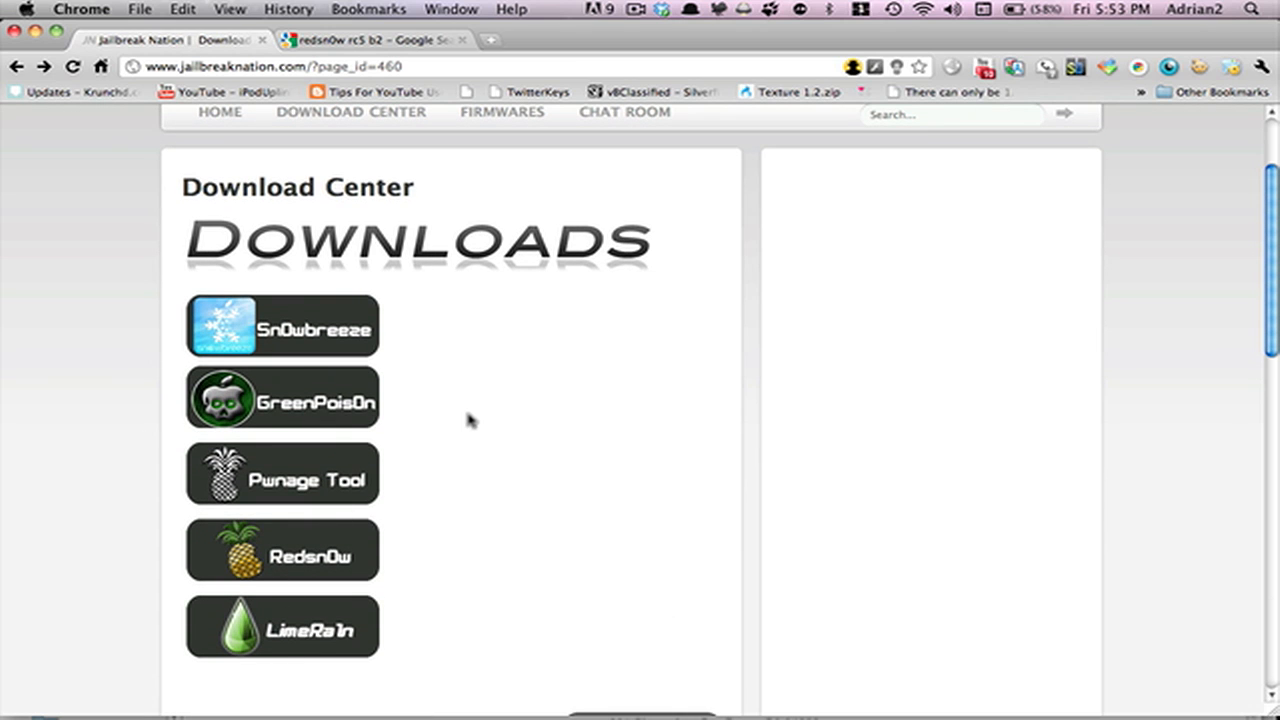
mouse_move(316, 400)
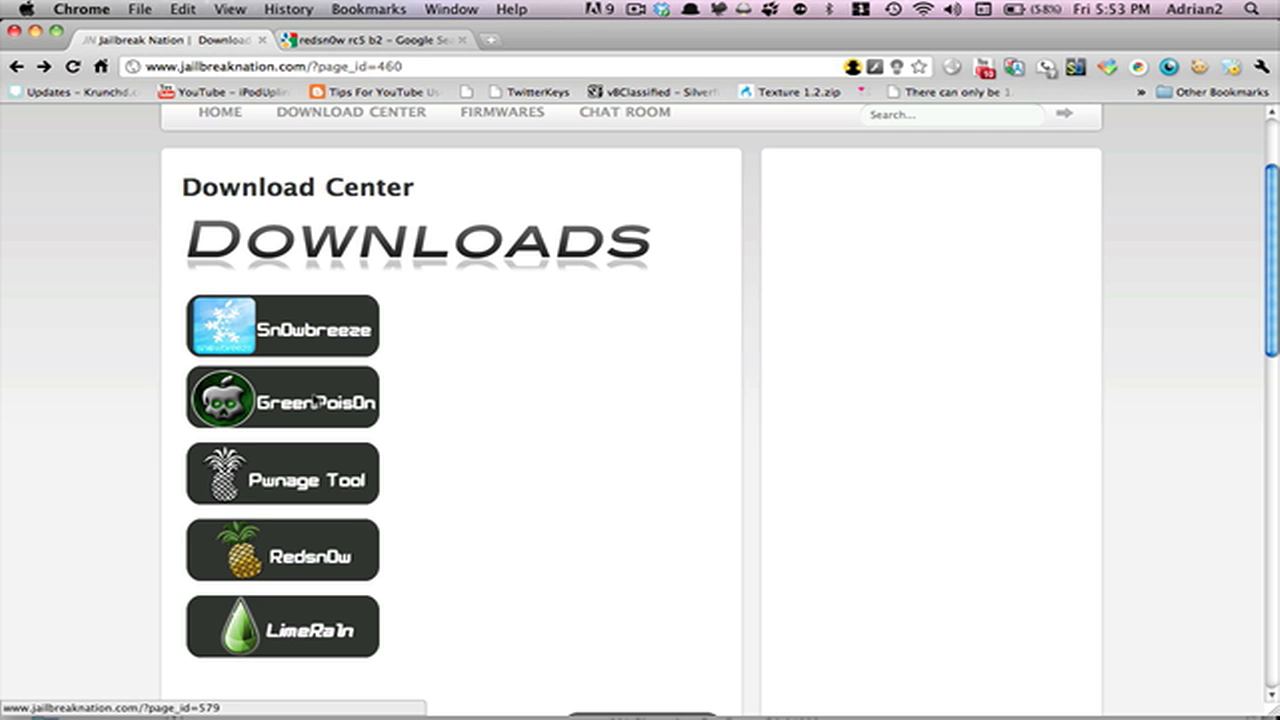
click(282, 398)
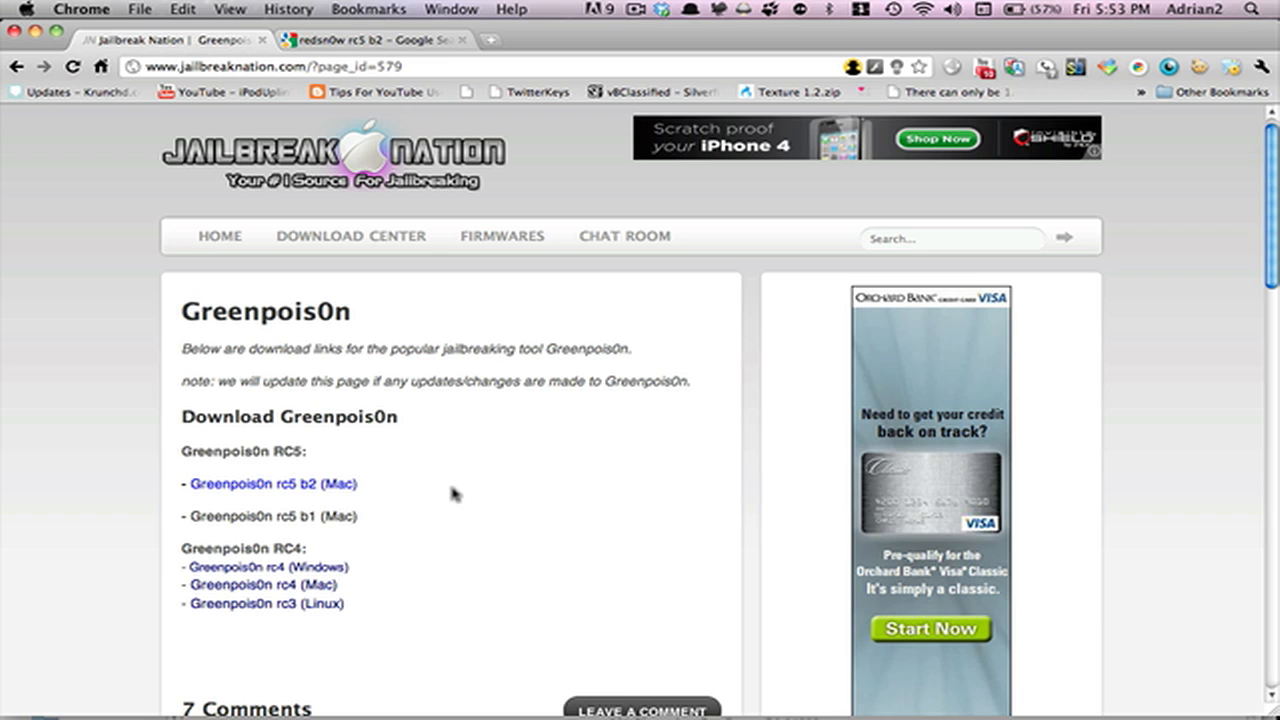
mouse_move(470, 482)
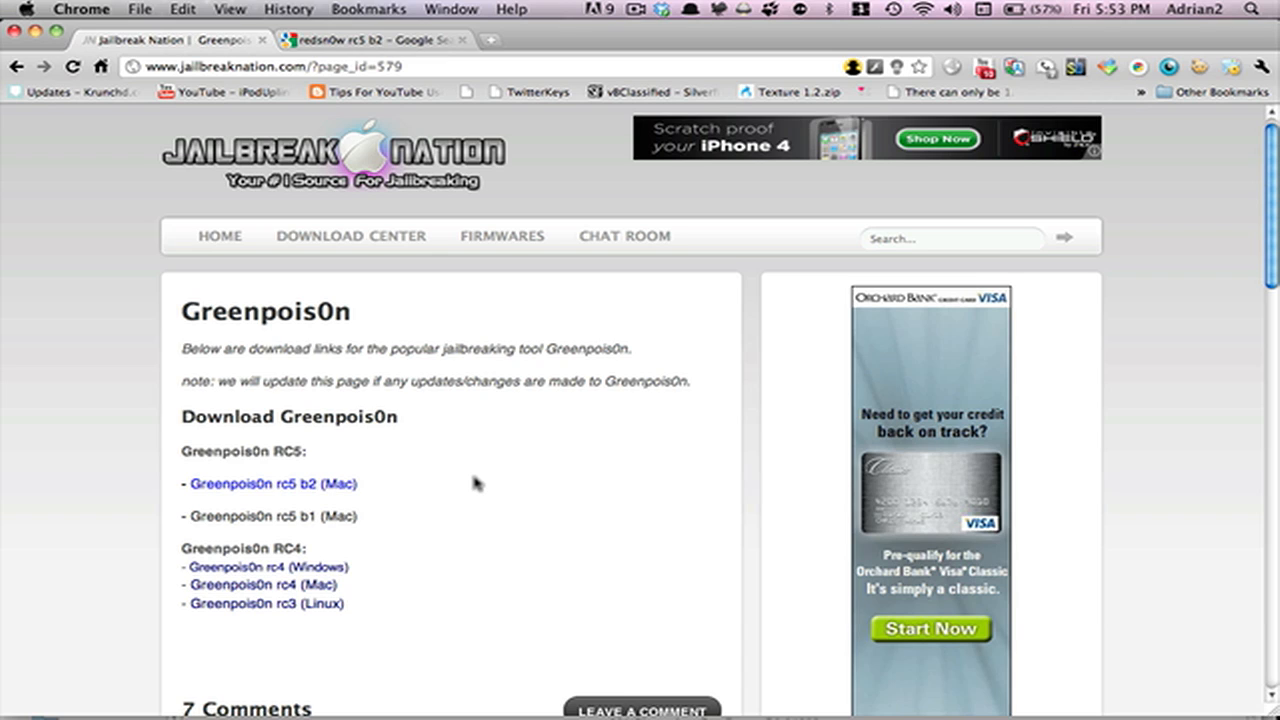
mouse_move(388, 520)
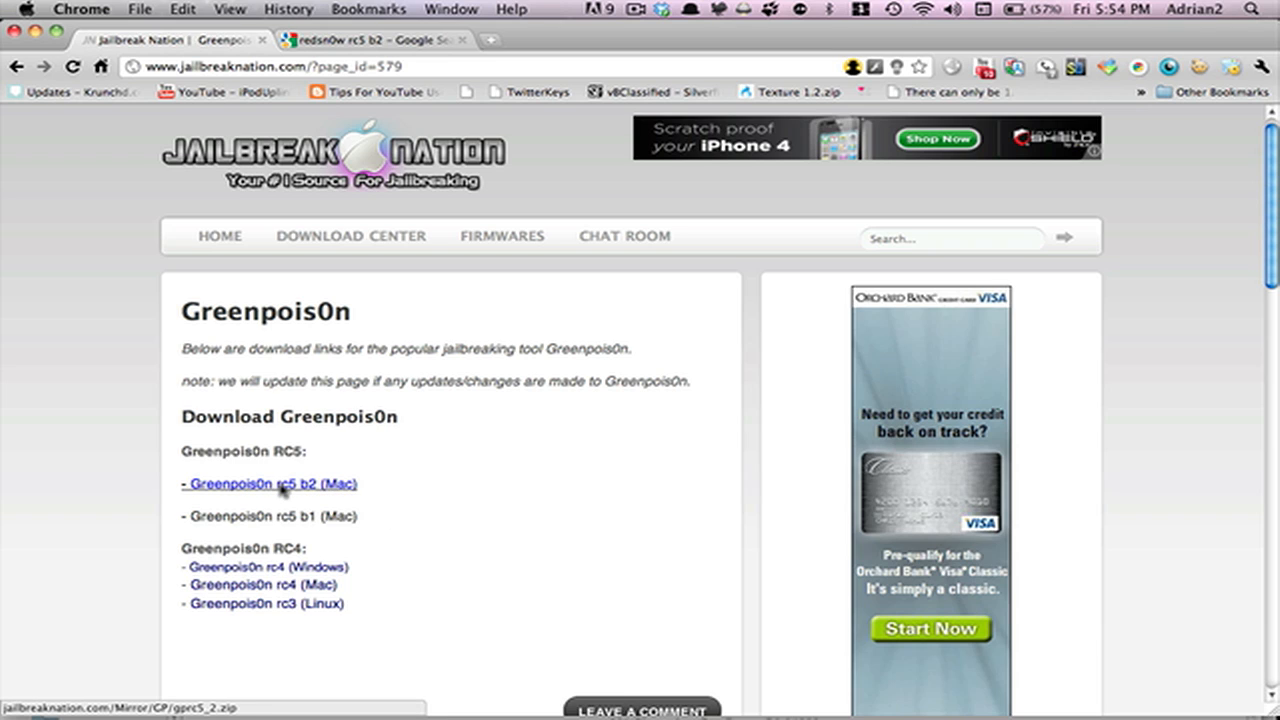
mouse_move(268, 528)
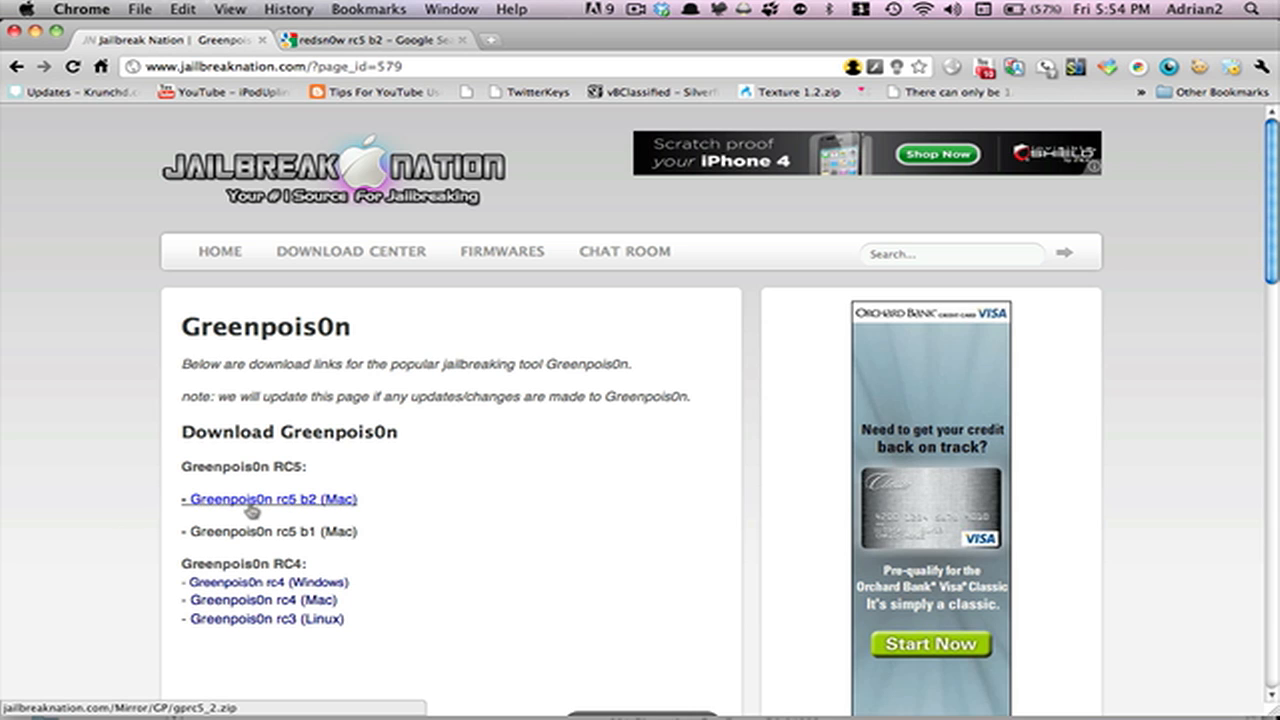
scroll(down, 3)
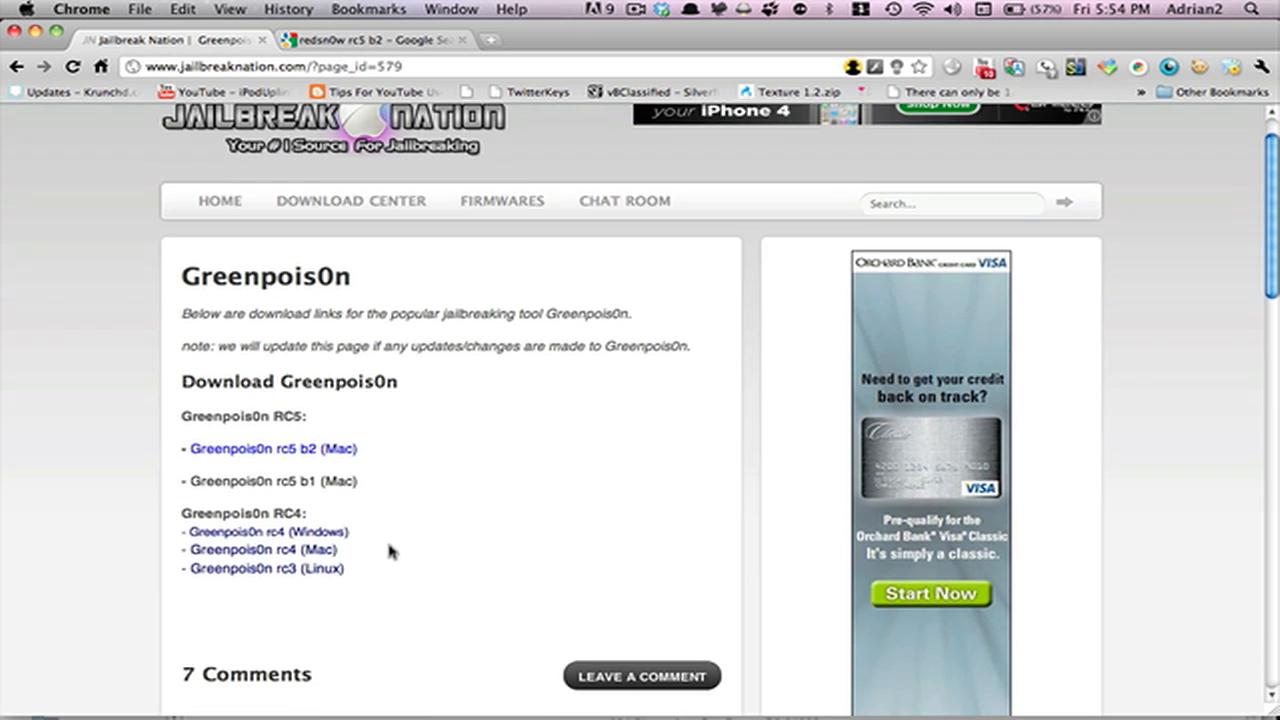